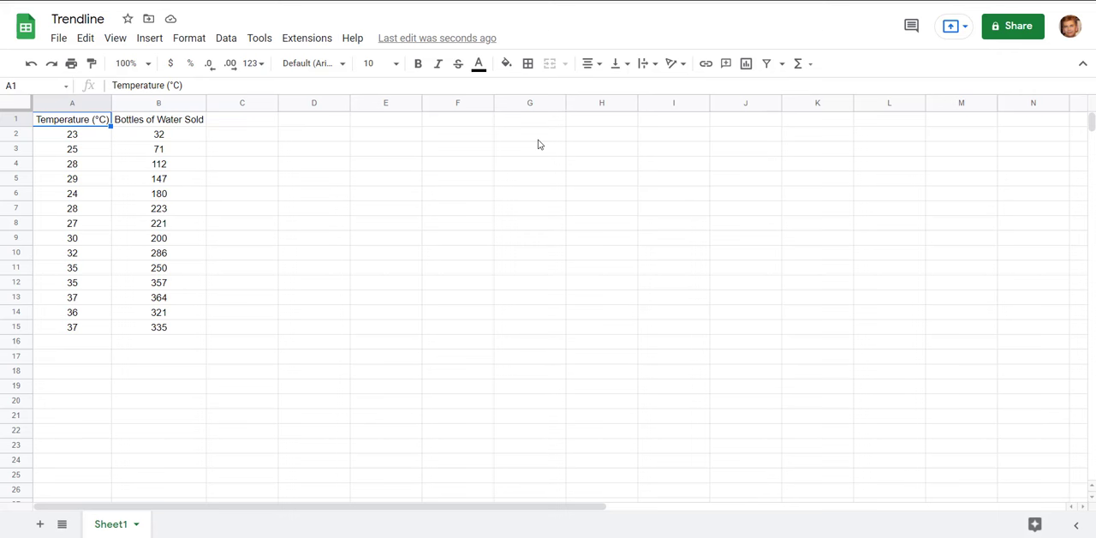
mouse_move(95, 132)
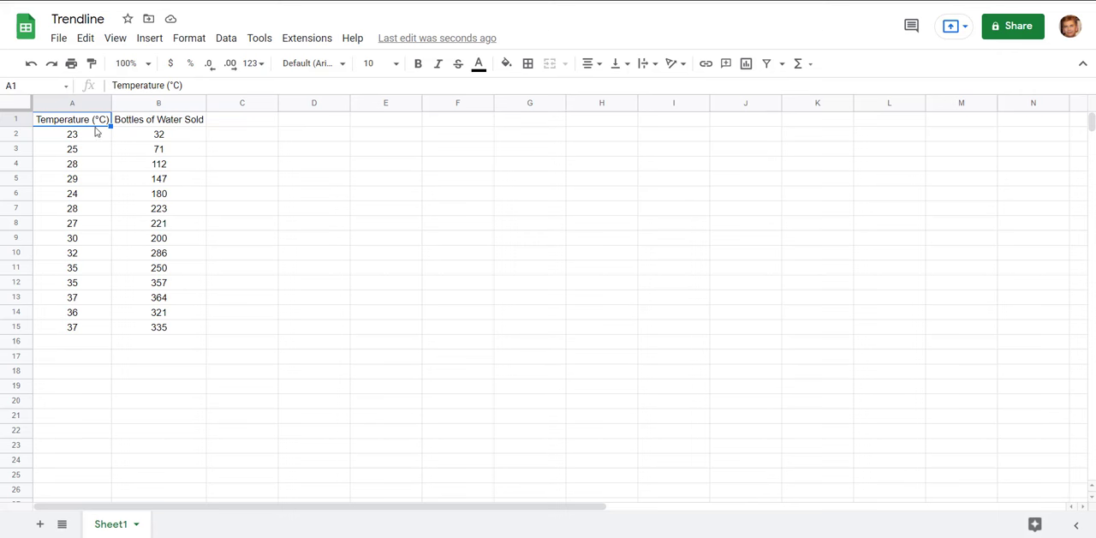
mouse_move(90, 137)
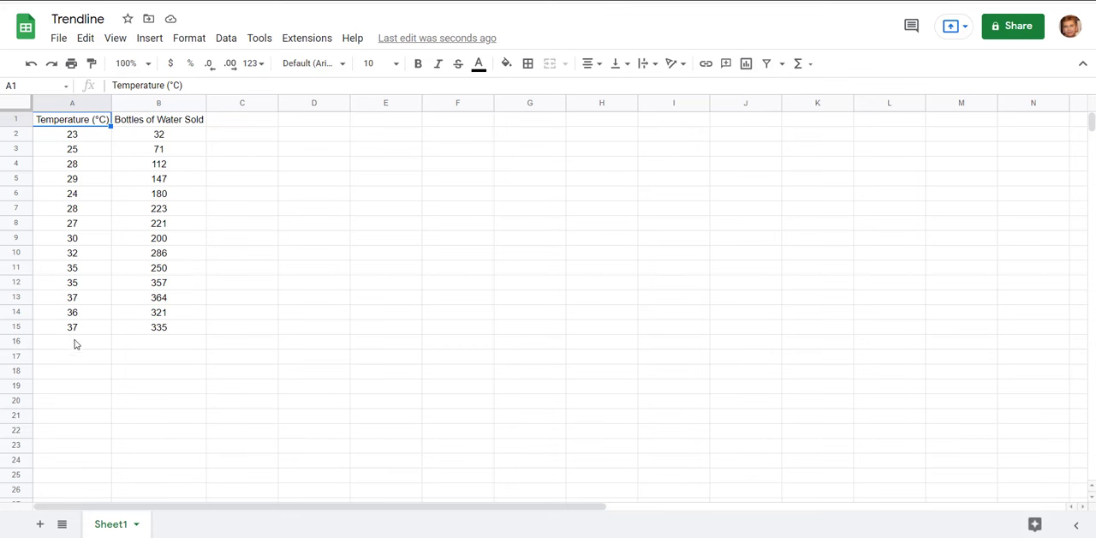
mouse_move(178, 137)
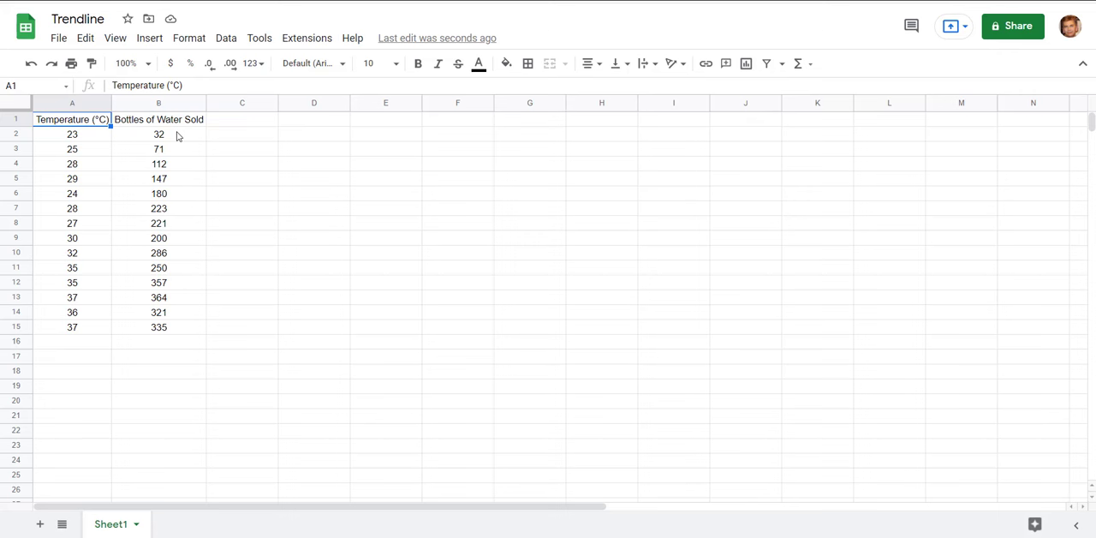
Step: Select the temperature and bottles-sold data range A1:B15 including headers
click(157, 120)
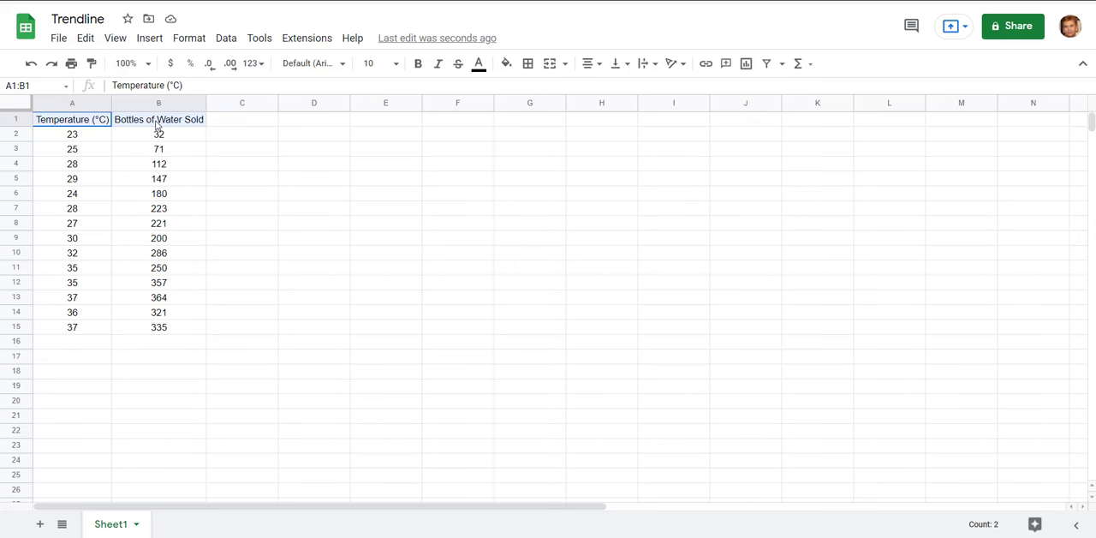
drag(72, 119, 157, 325)
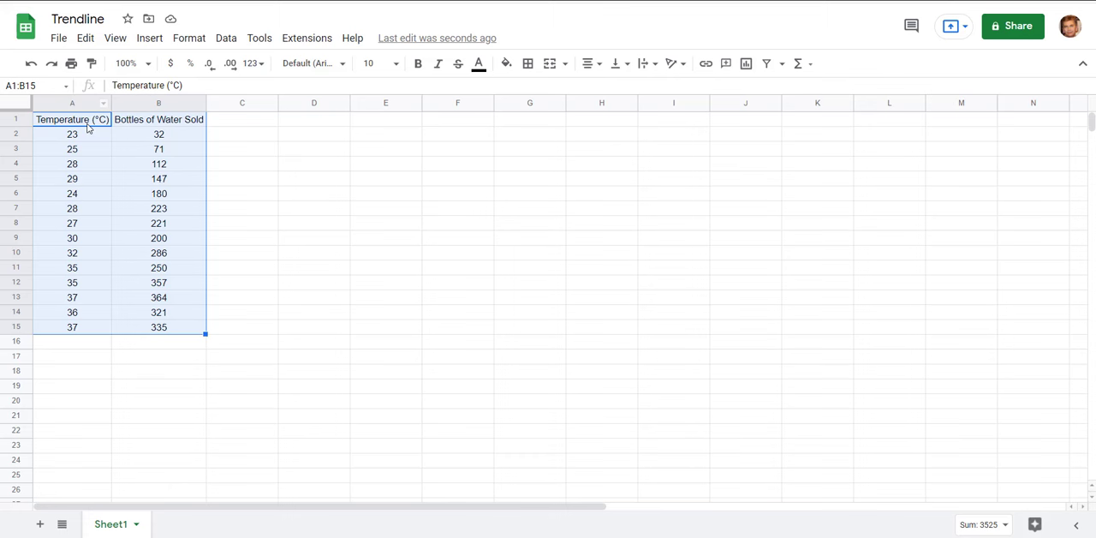
mouse_move(161, 121)
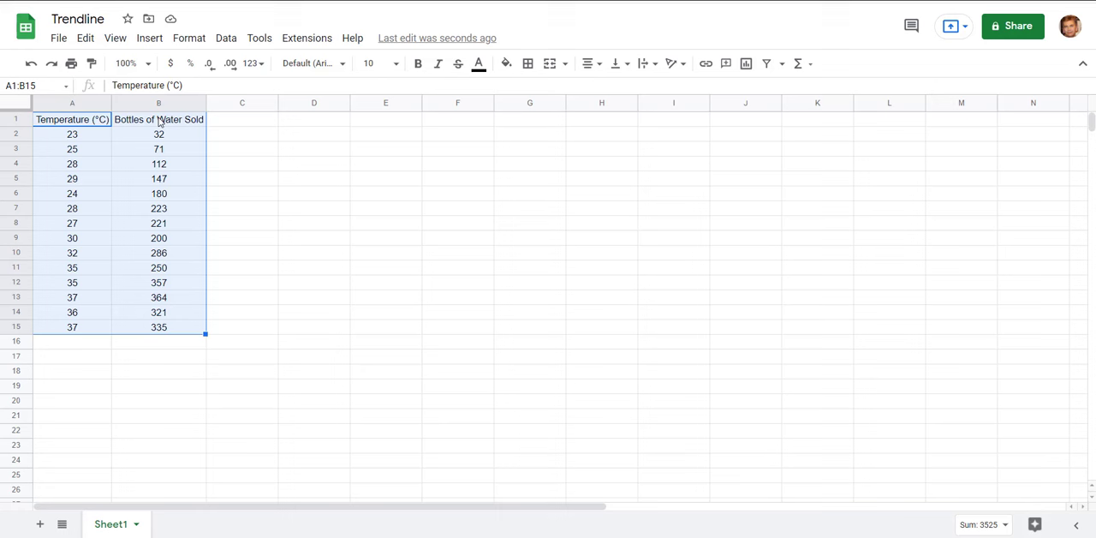
Step: Insert a chart from the data, try Histogram, then settle on Scatter chart
click(149, 37)
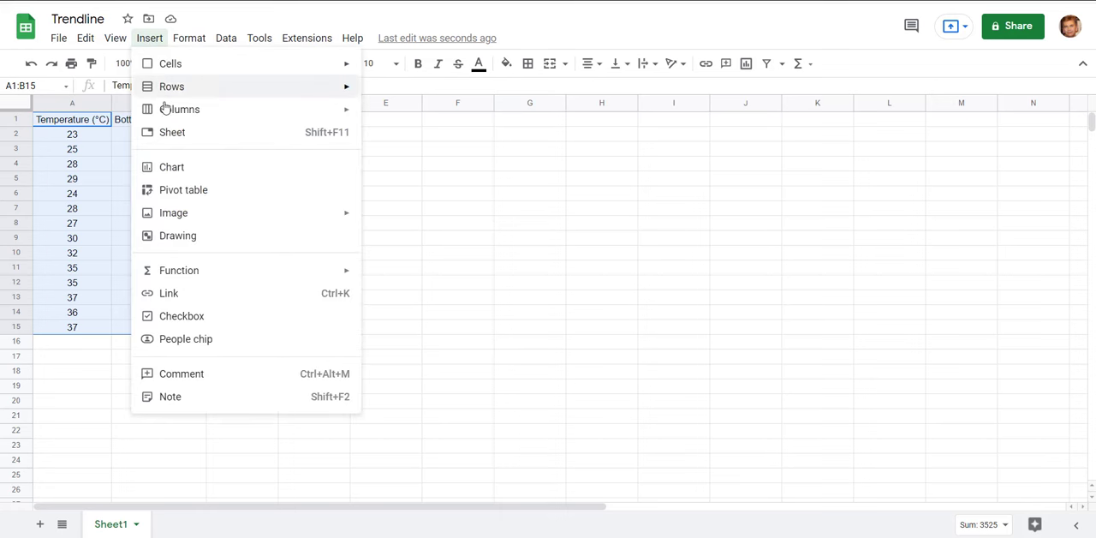
click(171, 167)
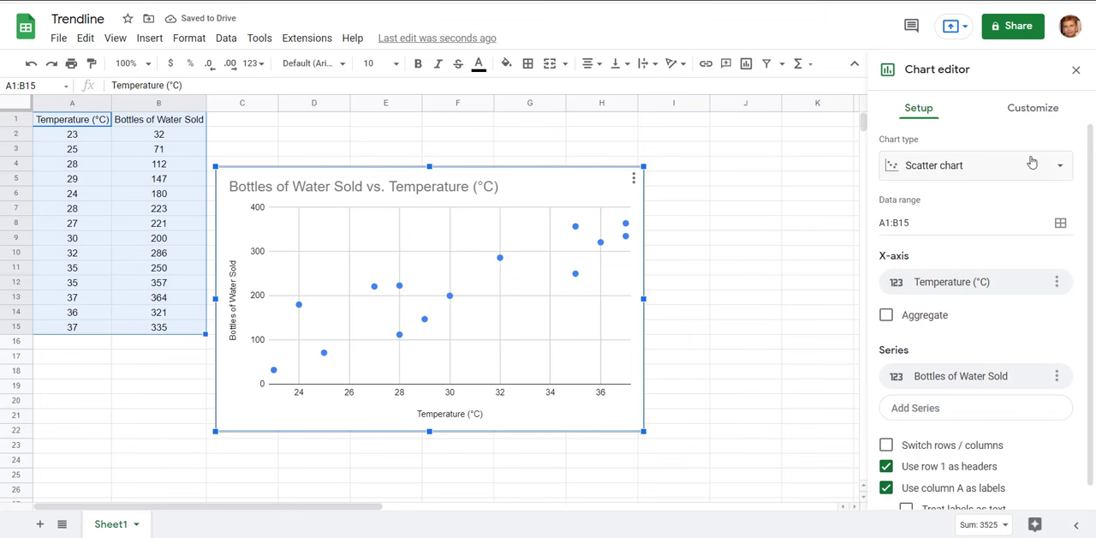
click(1058, 164)
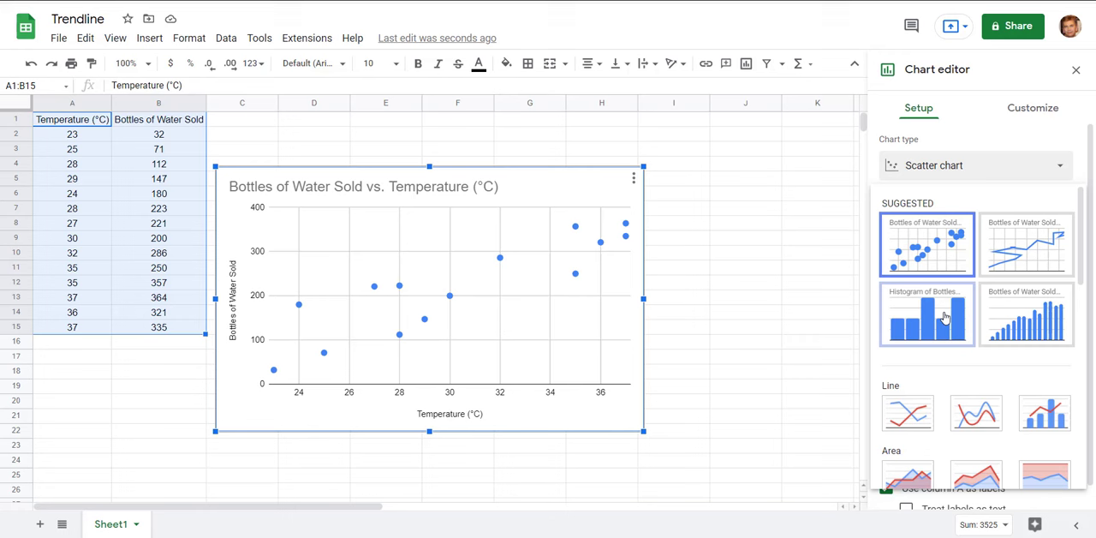
click(926, 315)
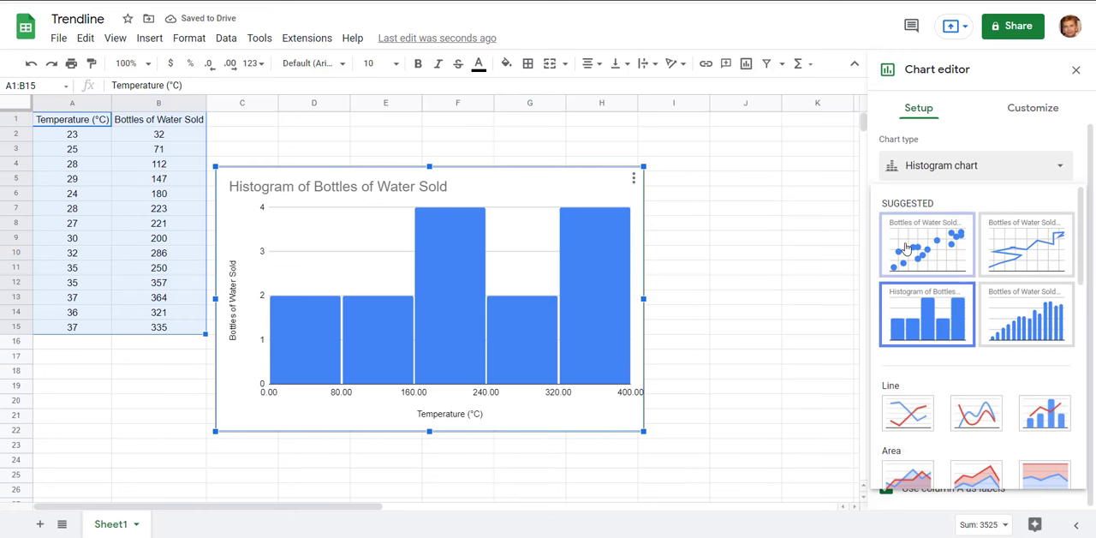
click(925, 243)
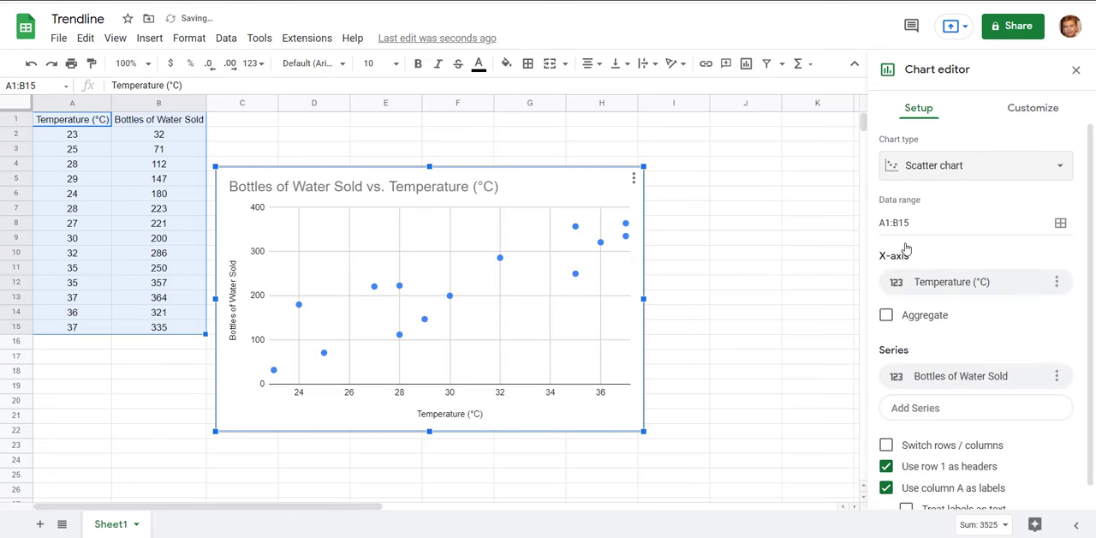
mouse_move(767, 253)
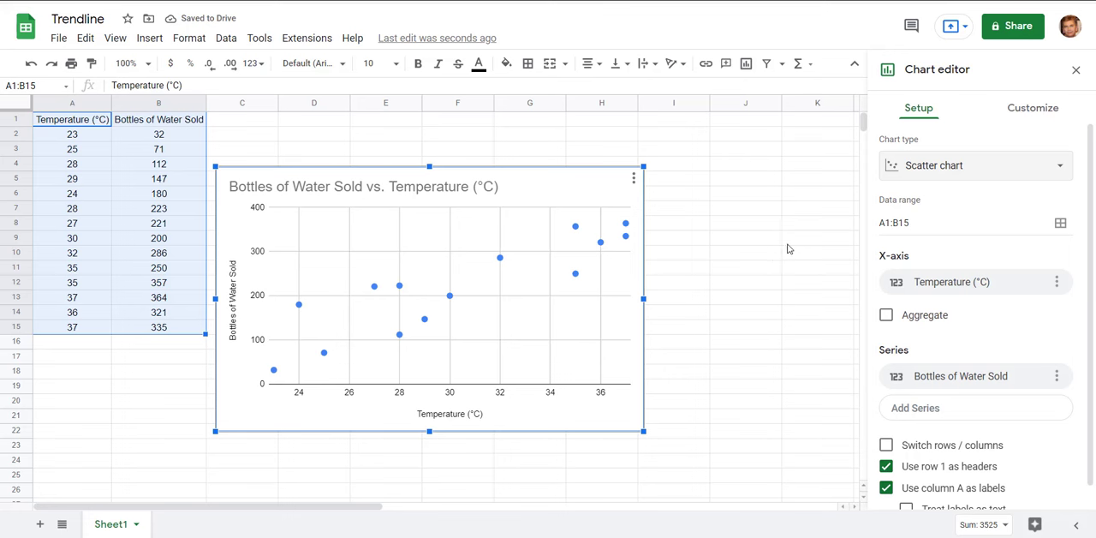
Step: Switch the chart editor to Customize and expand the Chart & axis titles section
click(1031, 106)
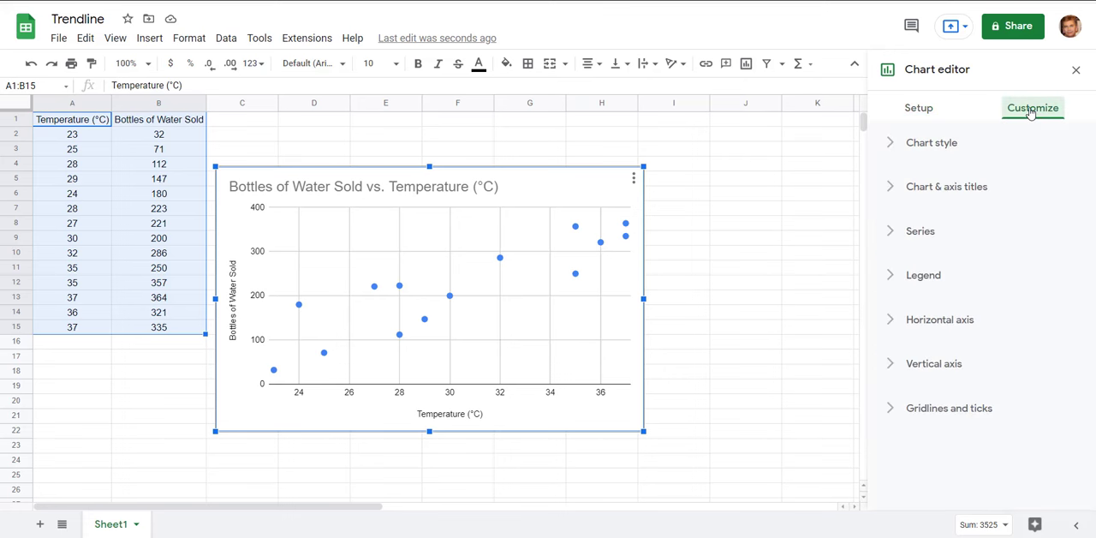
click(945, 185)
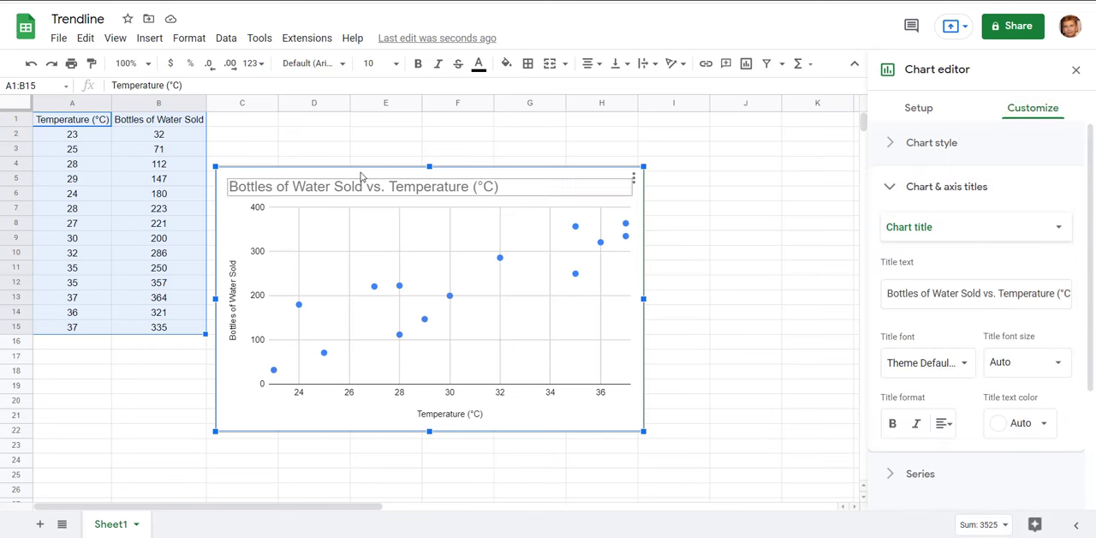
mouse_move(469, 195)
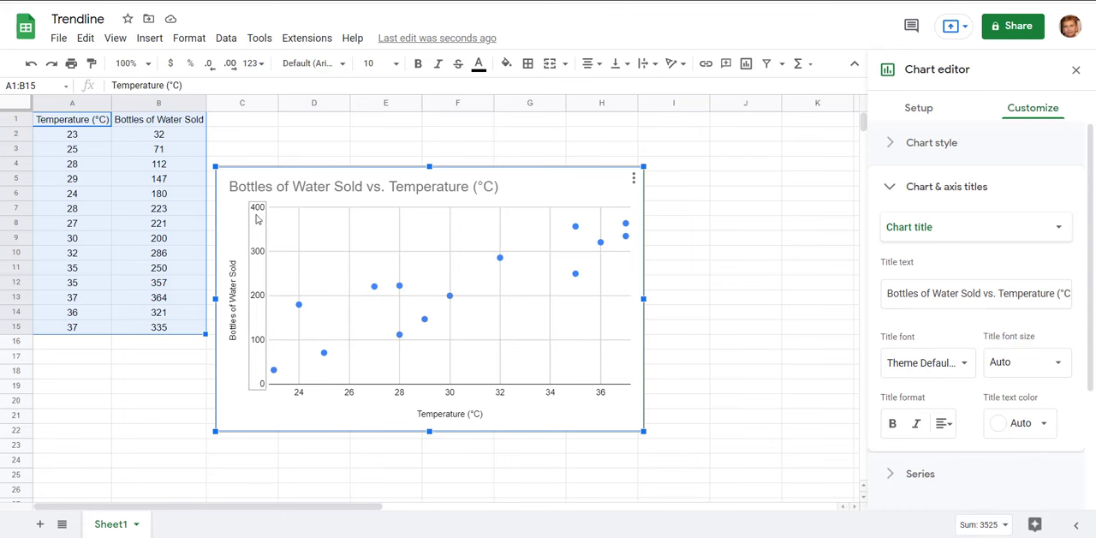
mouse_move(282, 346)
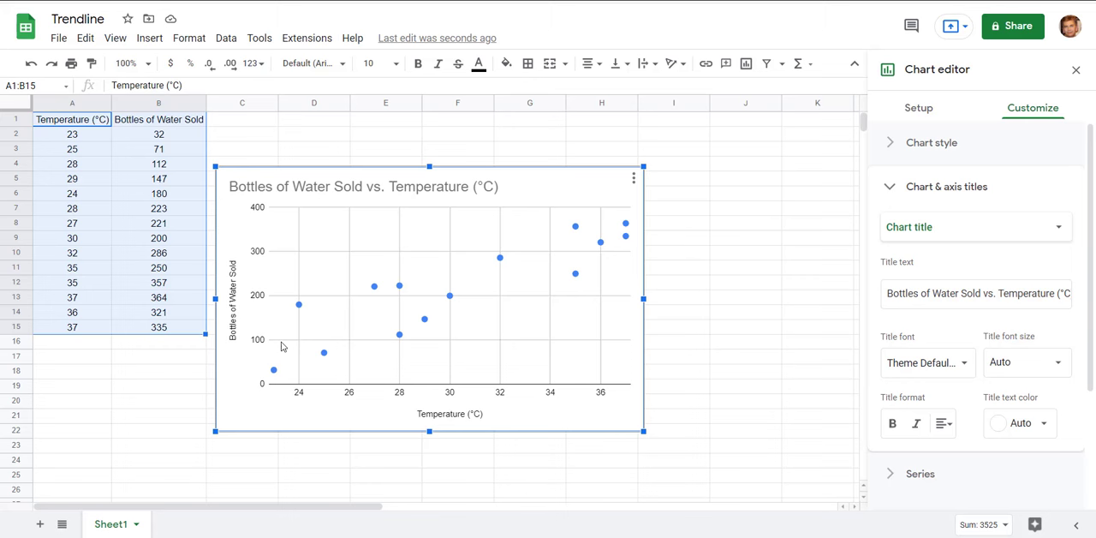
mouse_move(503, 404)
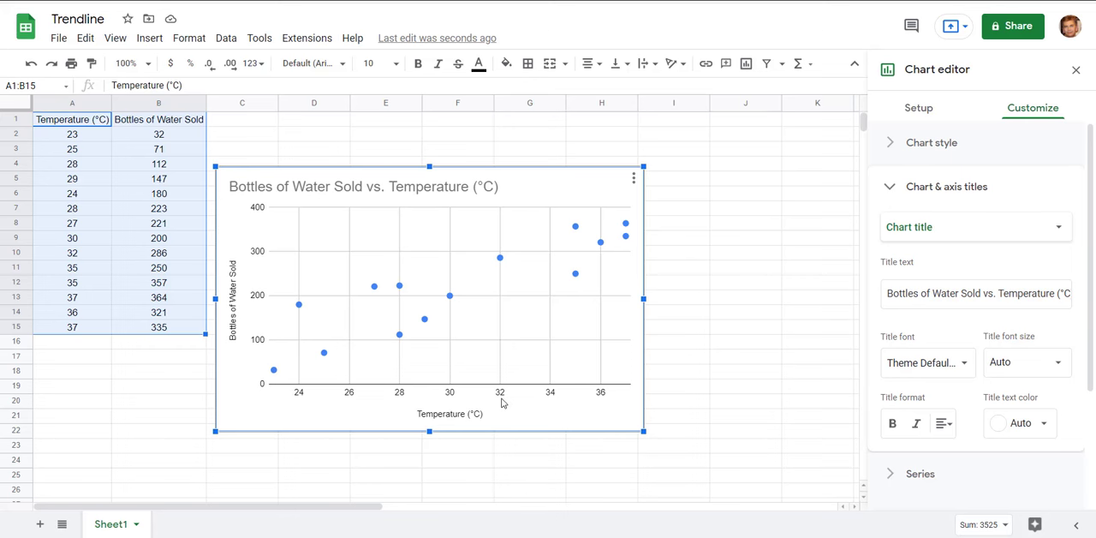
mouse_move(853, 365)
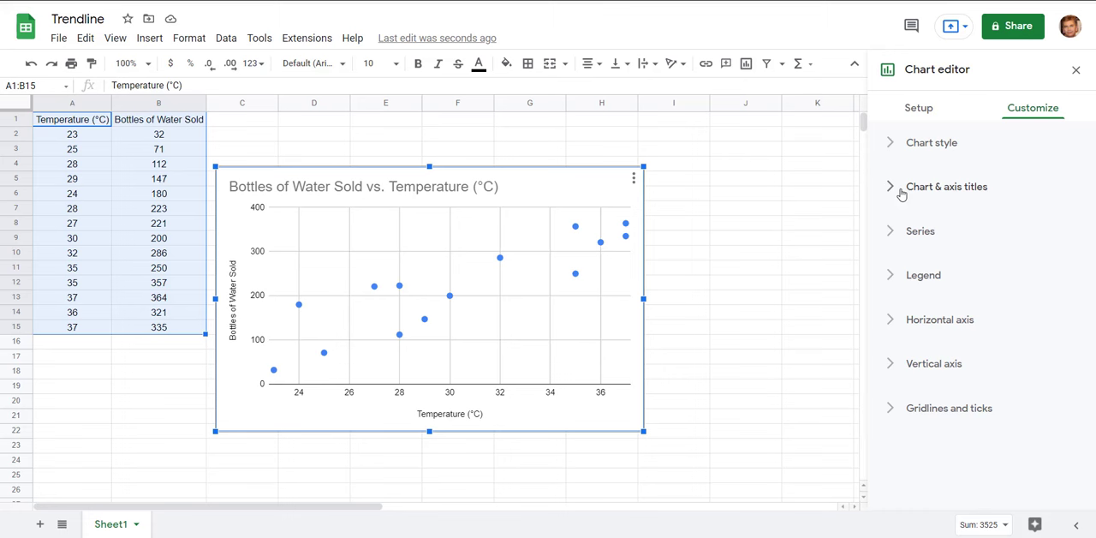
Step: Add a red 4px trendline to the scatter series with its equation as the label
click(919, 229)
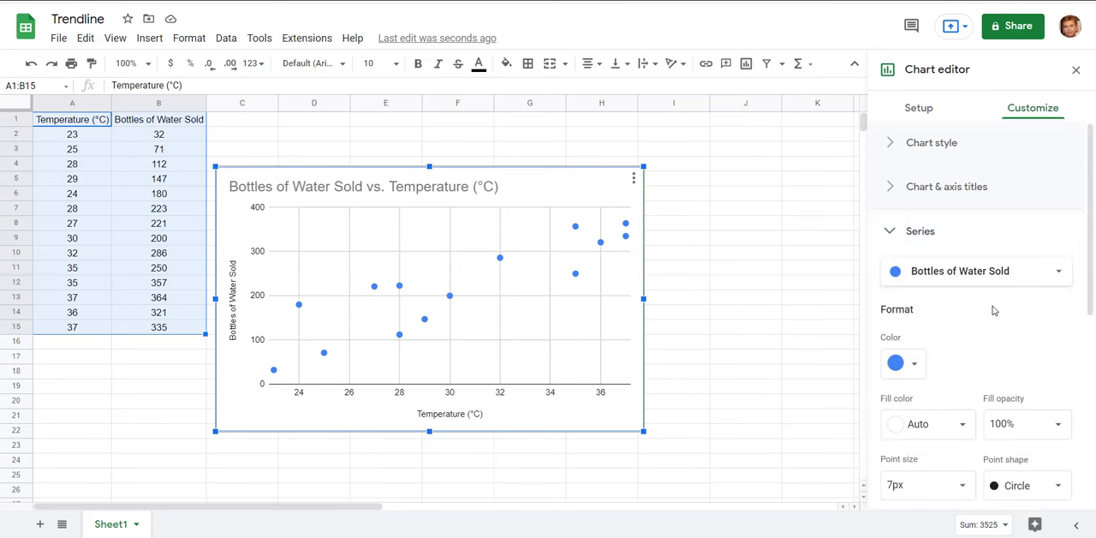
scroll(down, 3)
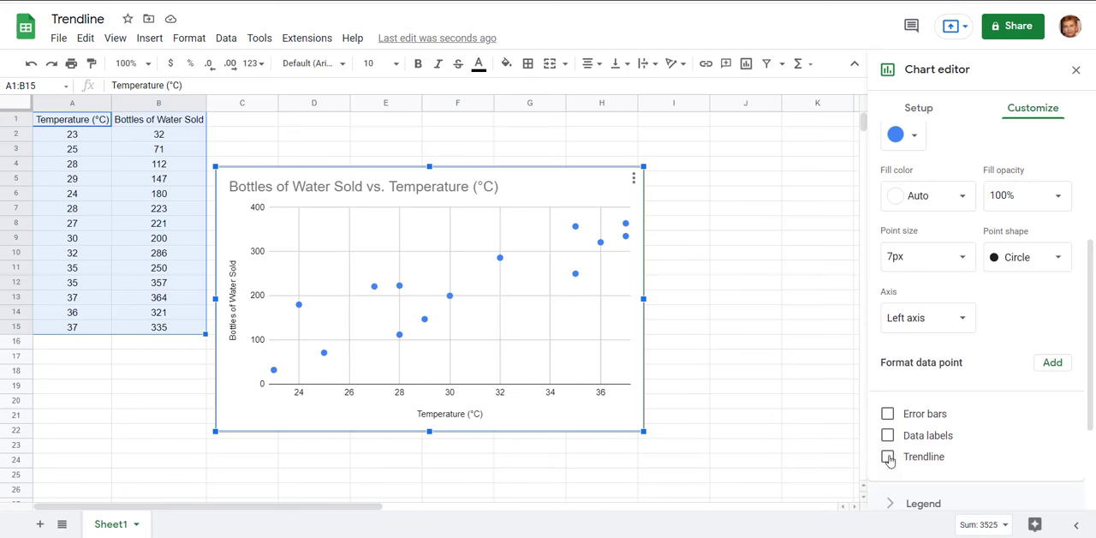
click(887, 456)
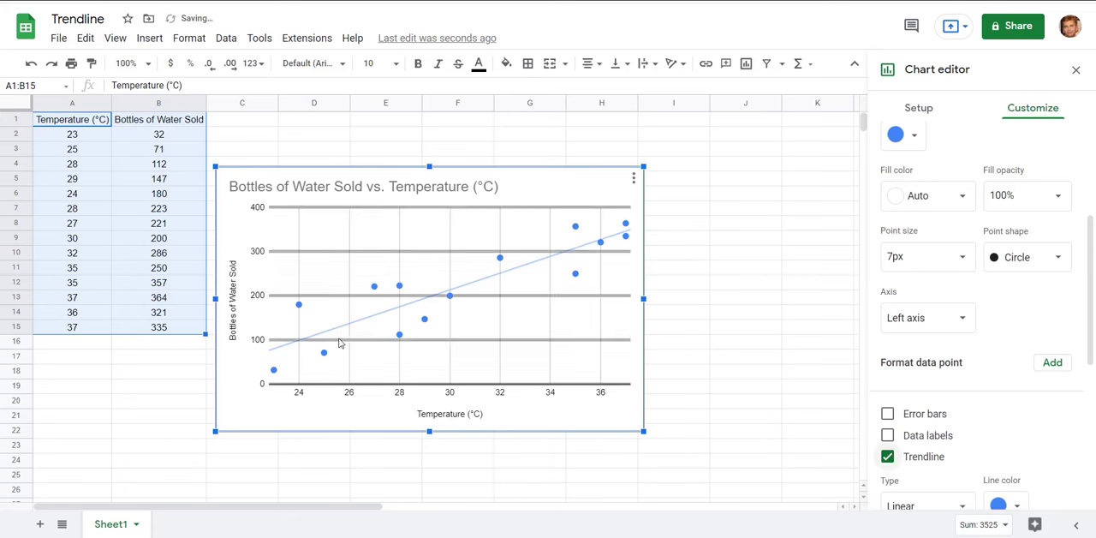
scroll(down, 3)
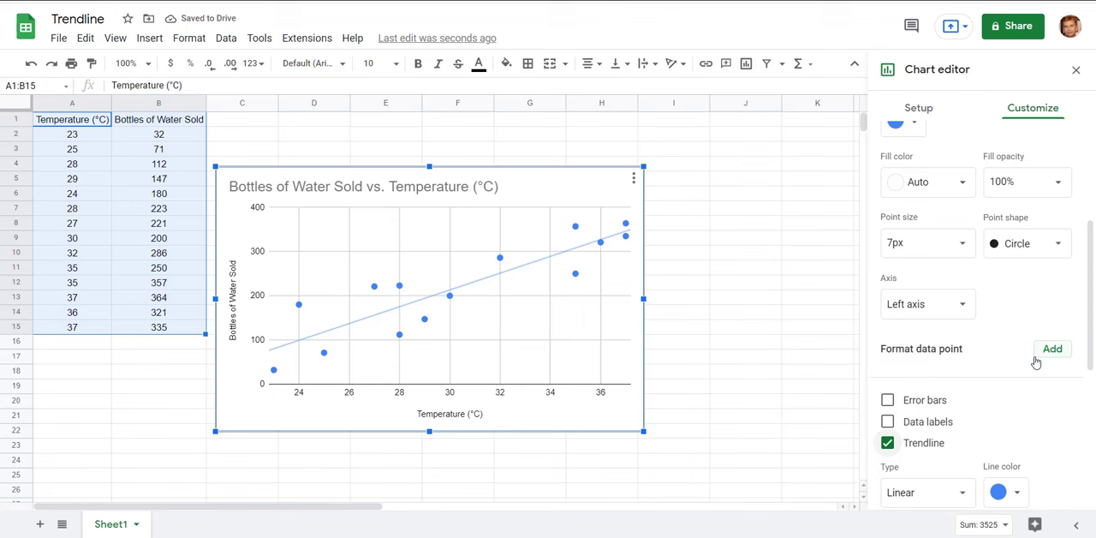
scroll(down, 3)
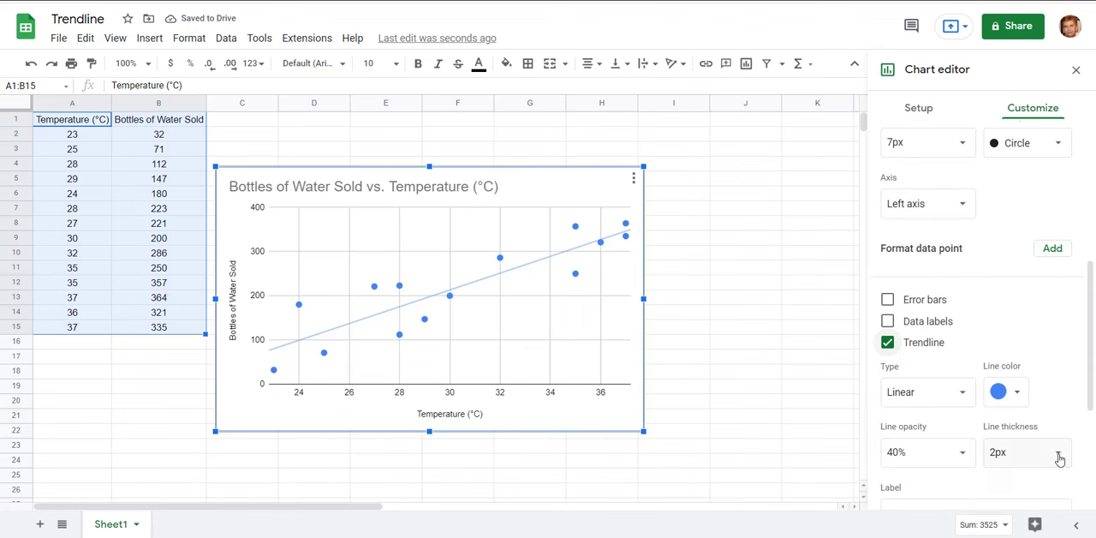
click(1027, 452)
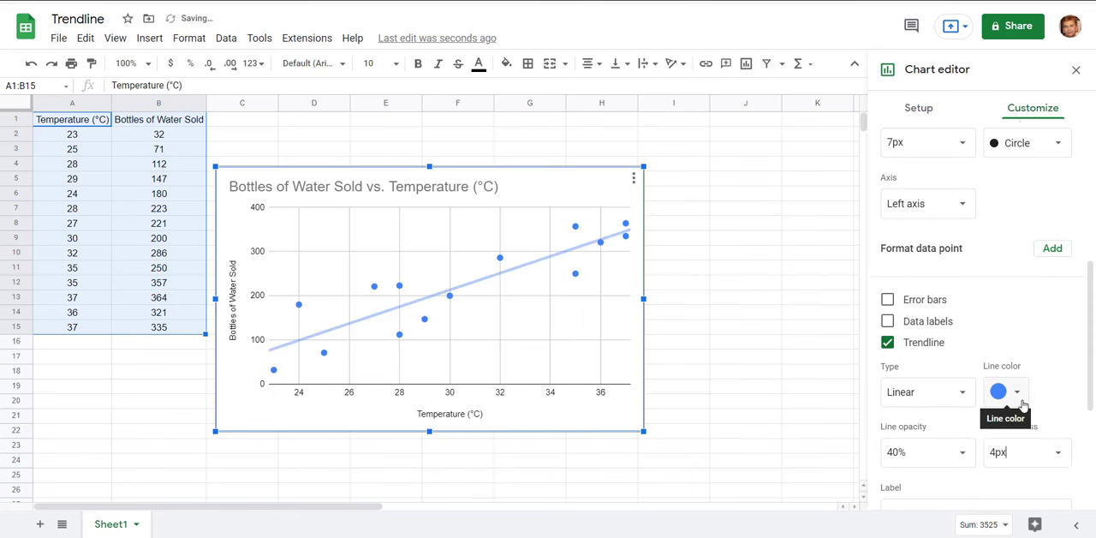
click(999, 391)
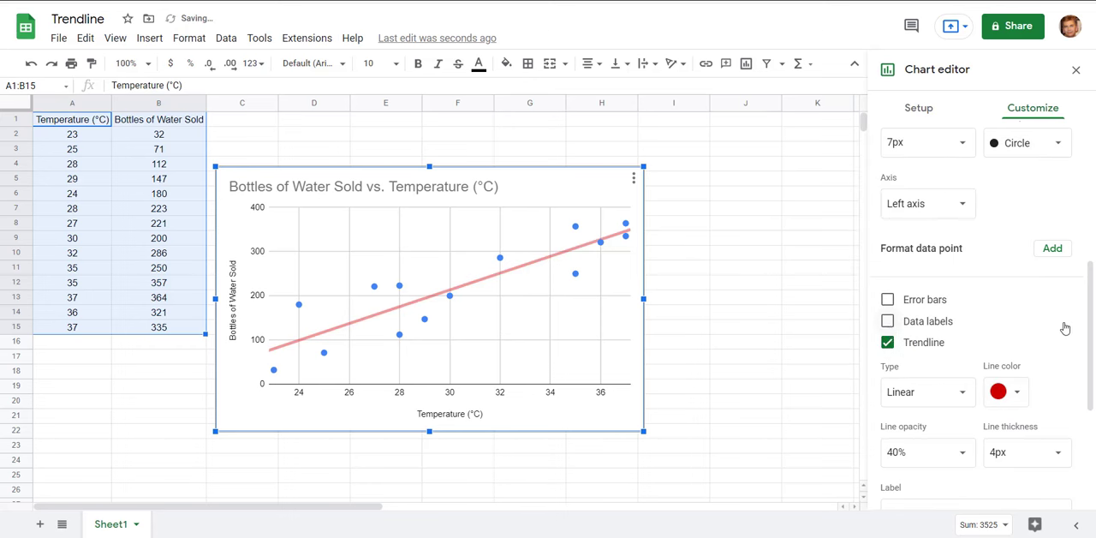
scroll(down, 3)
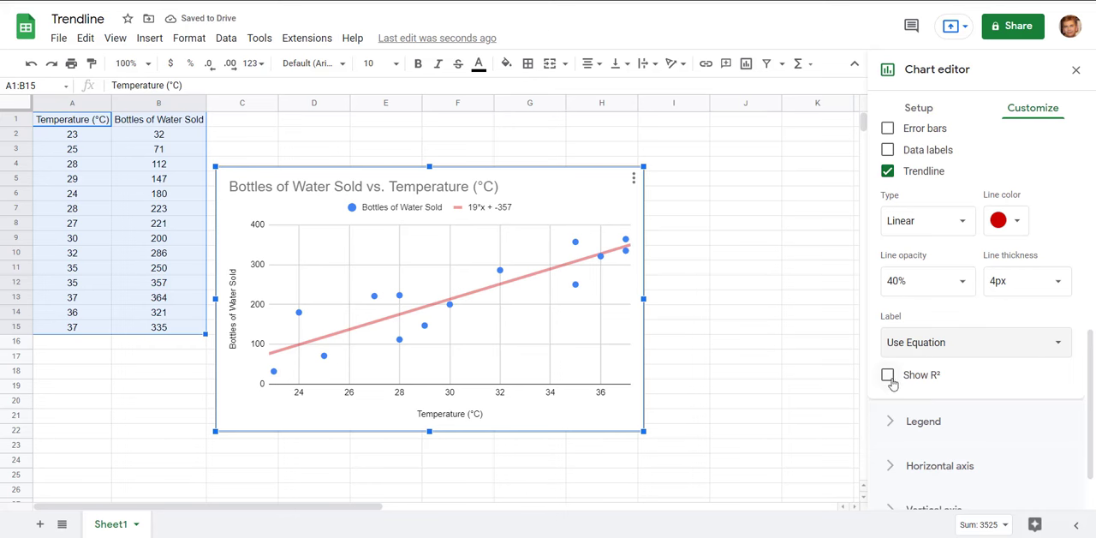
Step: Show the trendline's R² value 0.783 beside its equation in the legend
click(887, 373)
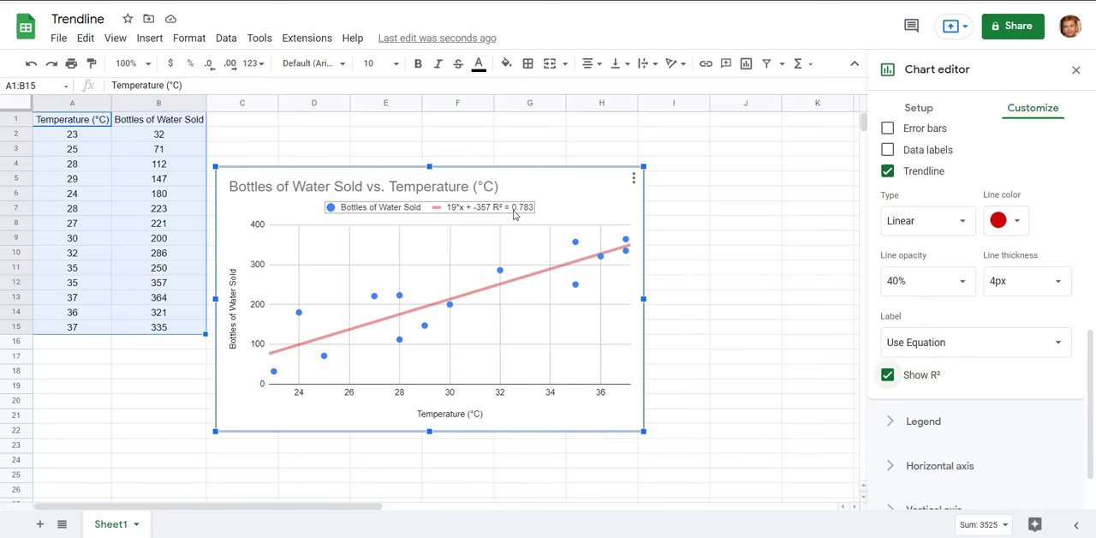
click(928, 220)
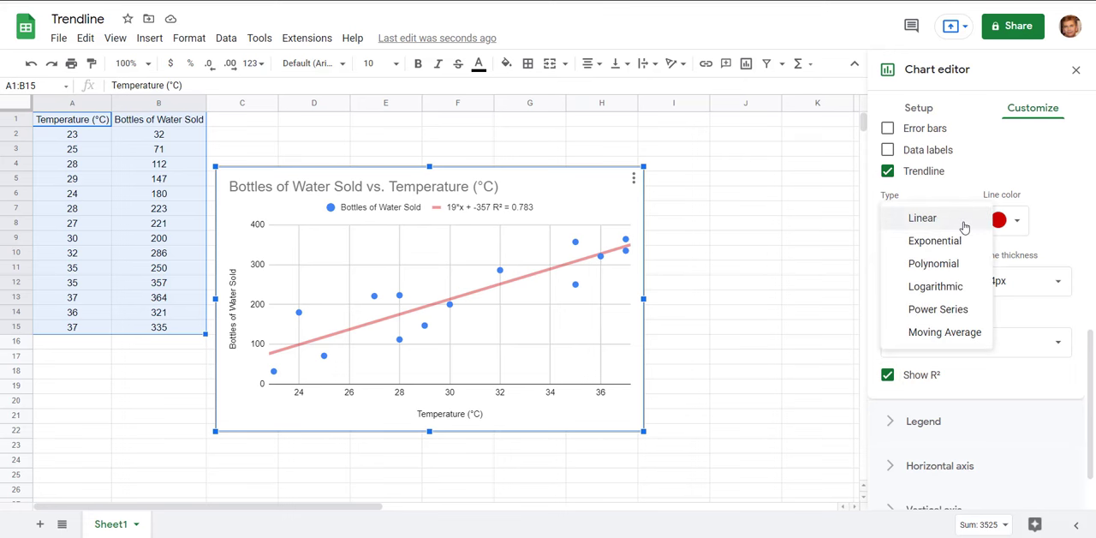
mouse_move(933, 263)
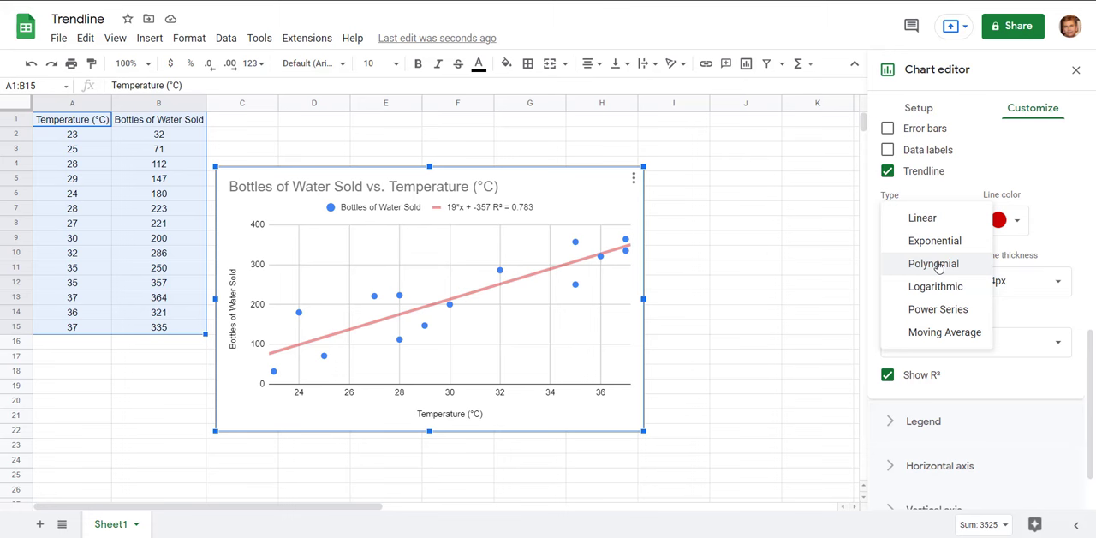
click(935, 240)
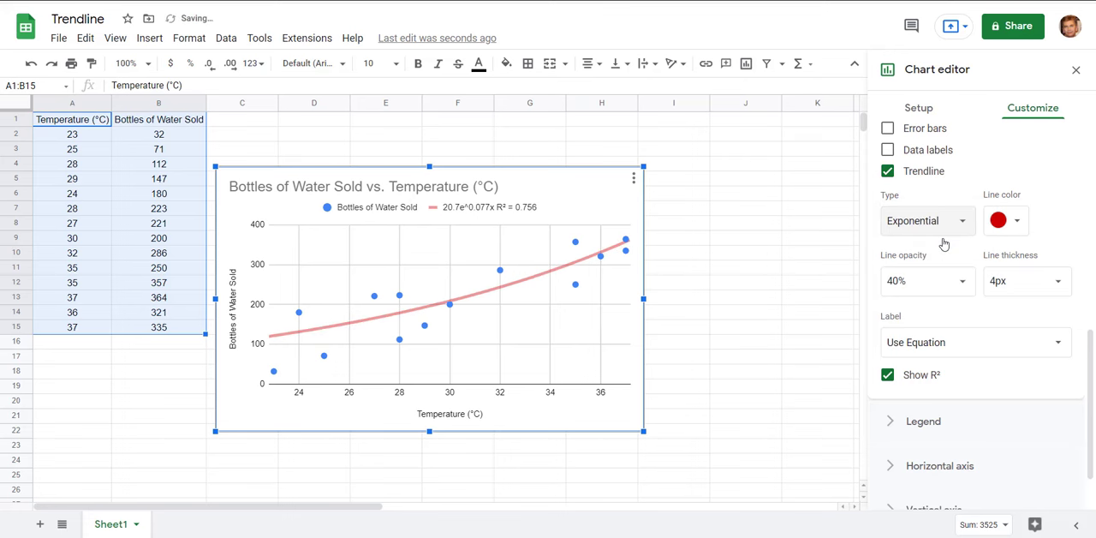
click(926, 220)
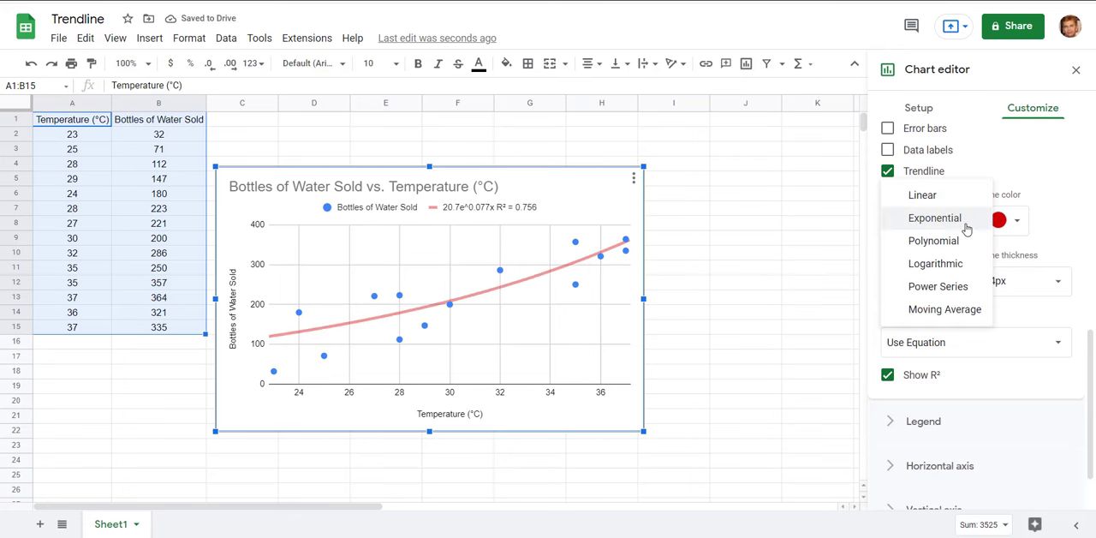
click(921, 193)
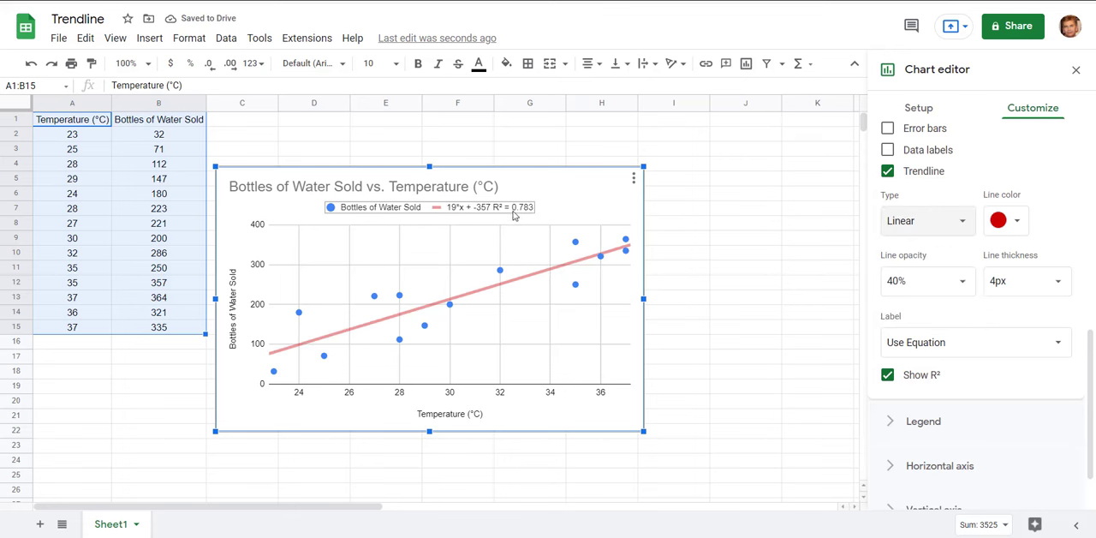
mouse_move(513, 215)
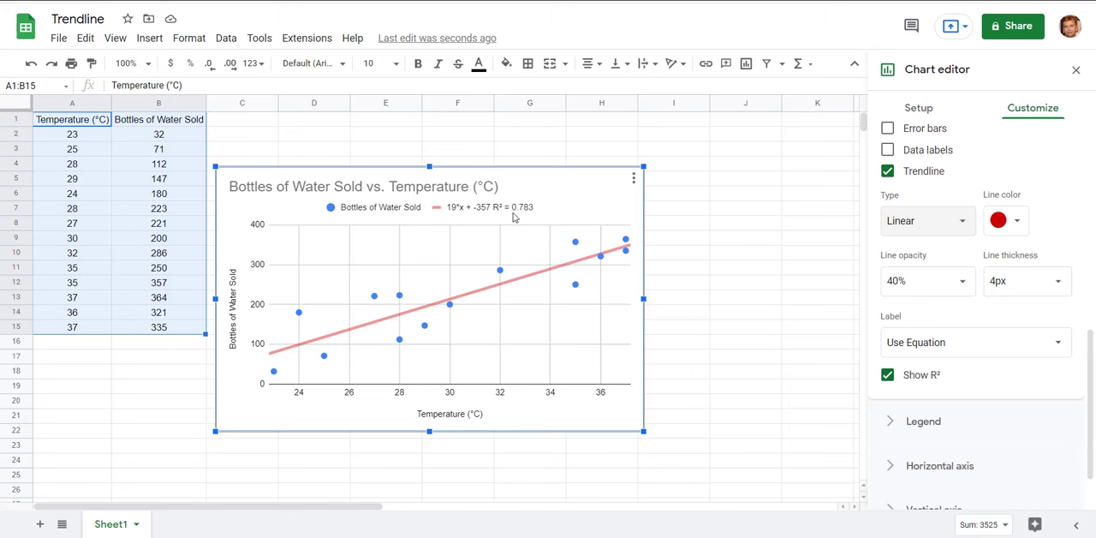
mouse_move(377, 298)
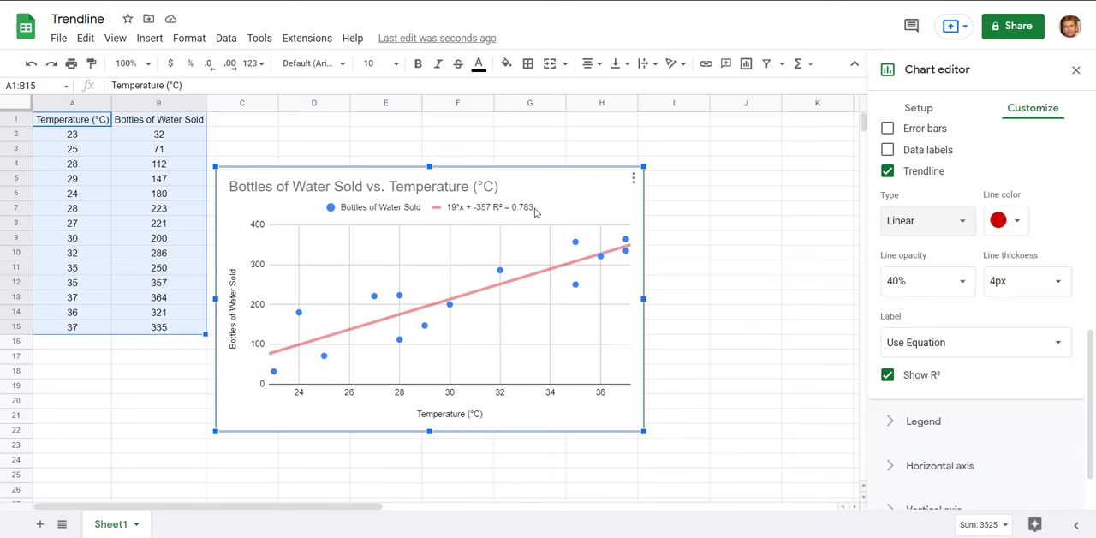
mouse_move(483, 212)
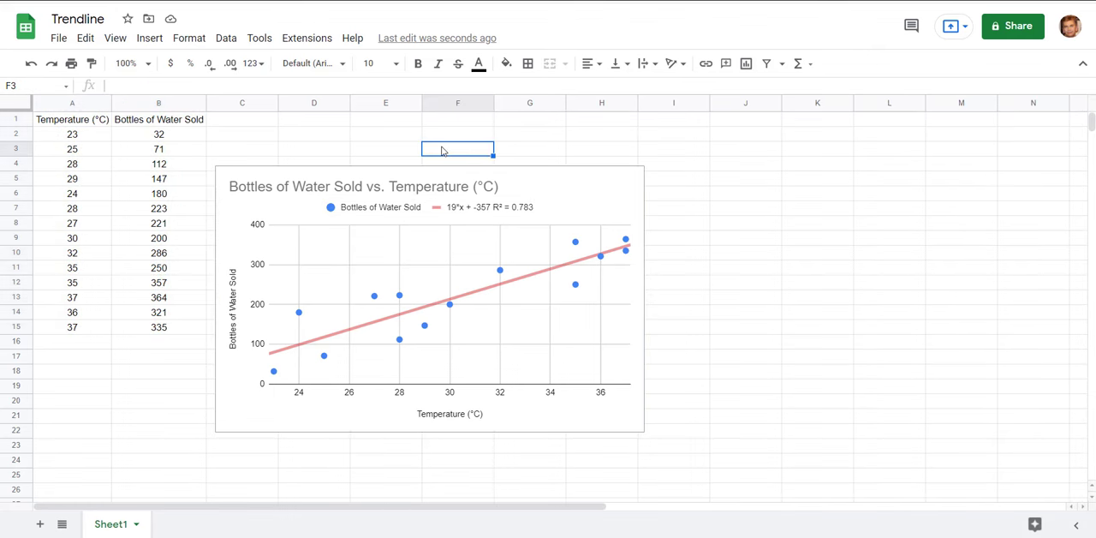
mouse_move(431, 217)
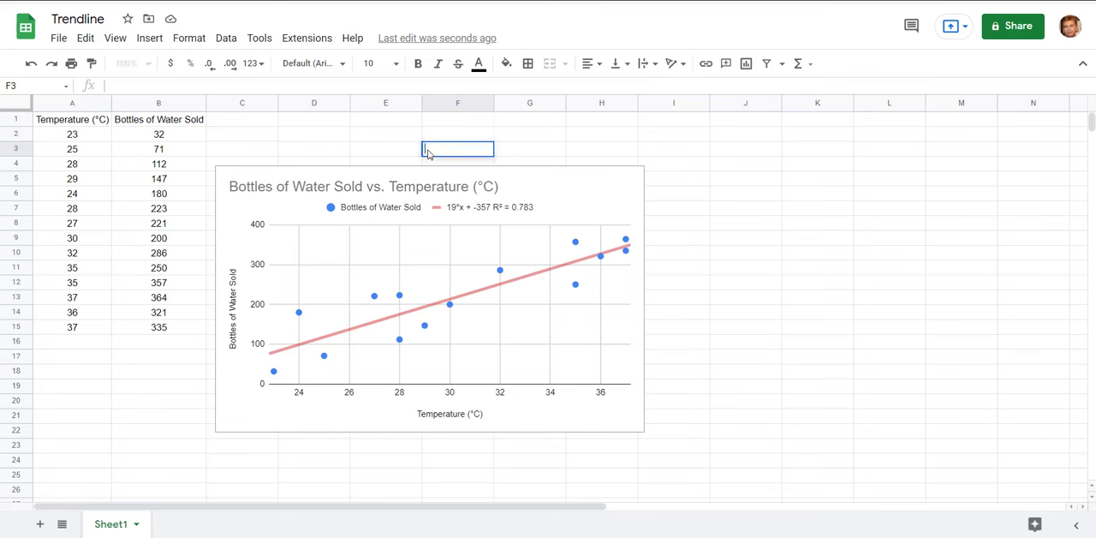
Step: Enter the trendline equation y = 19x – 357 into cell F3
text(y)
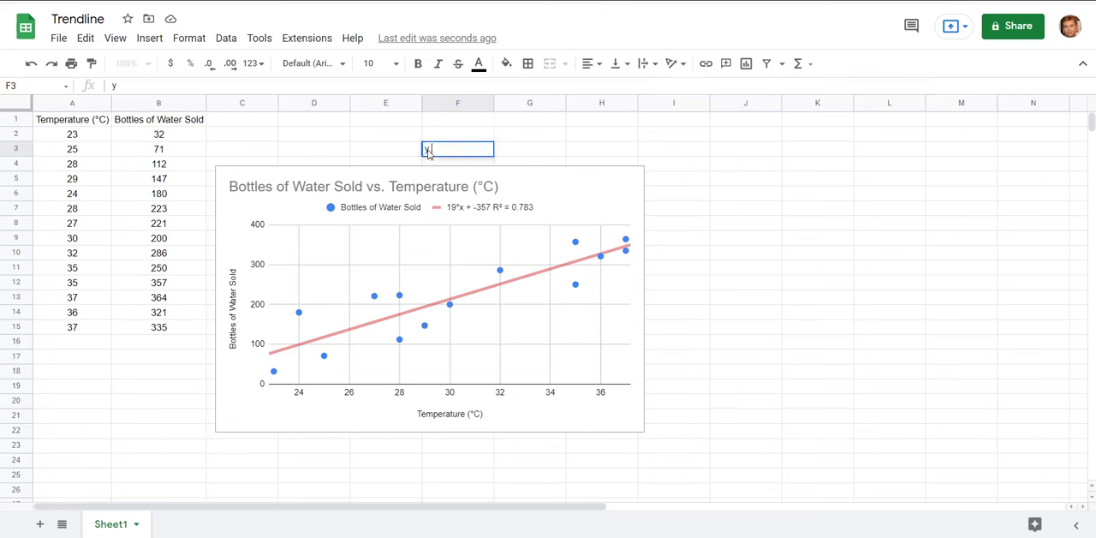
text(=)
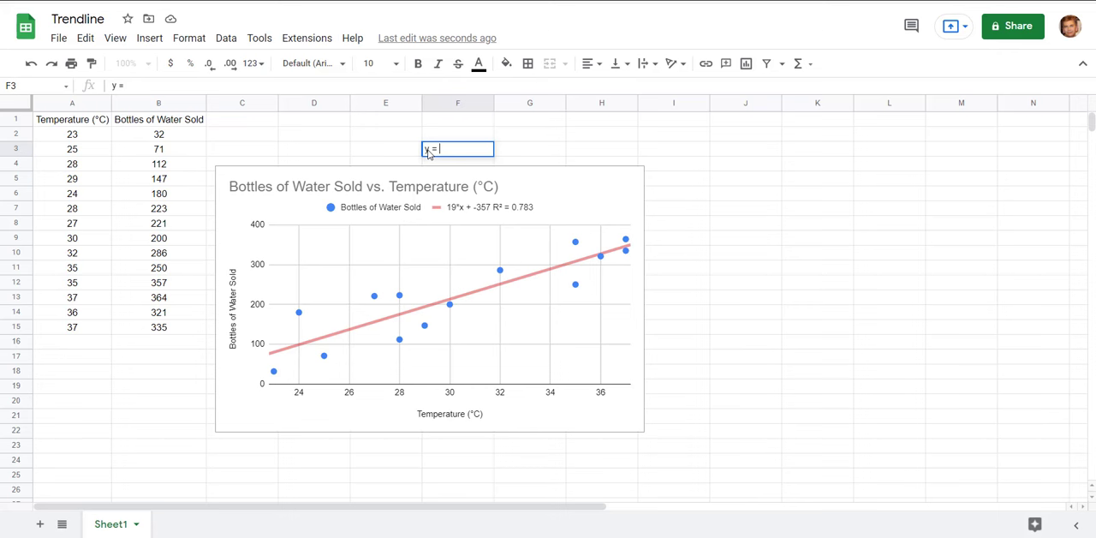
text(19x – 357)
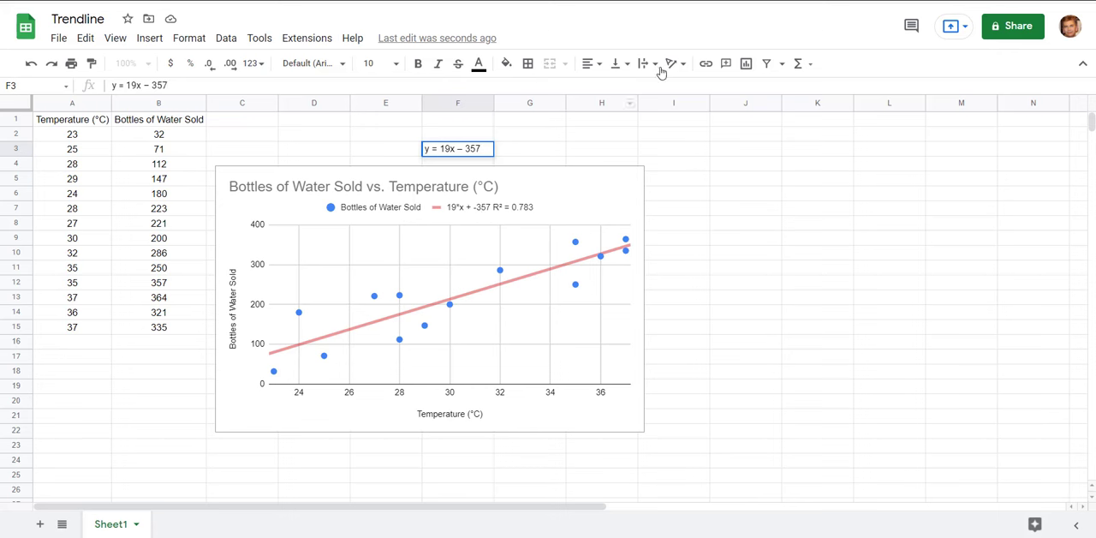
click(529, 134)
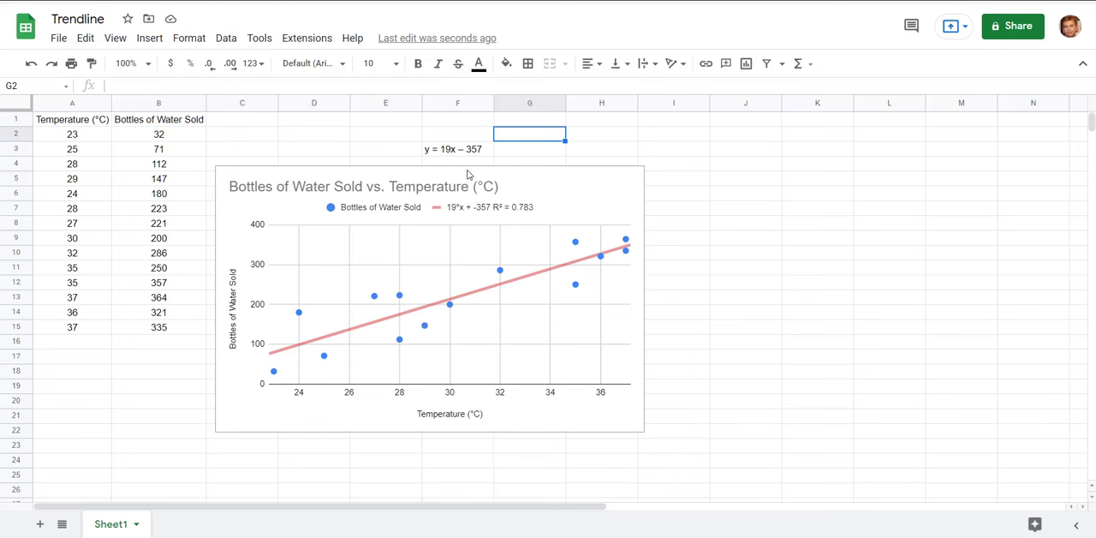
mouse_move(788, 250)
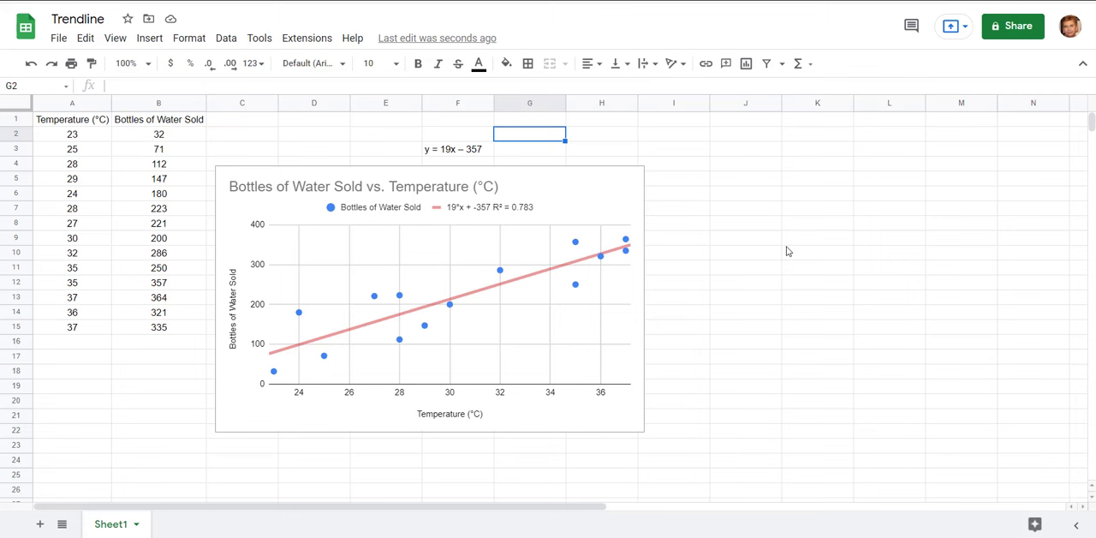